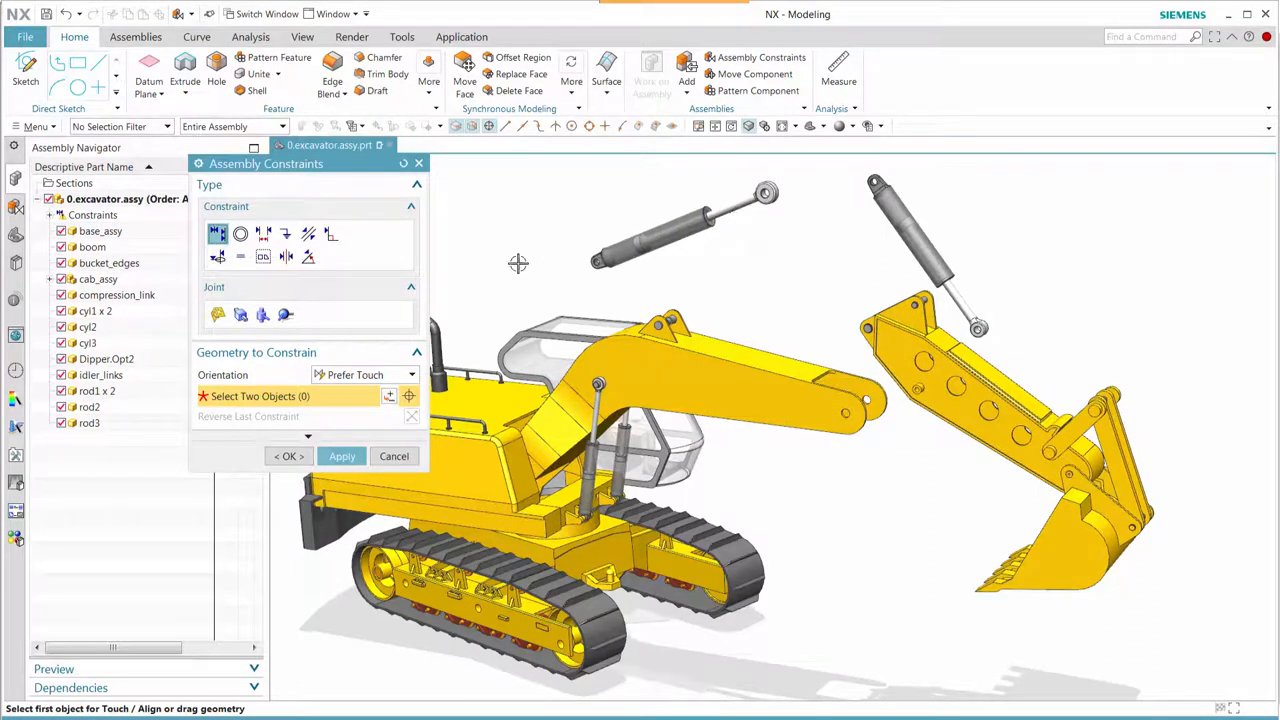
# Step: Leave the current constraint and confirm discarding its unapplied changes
pyautogui.click(394, 456)
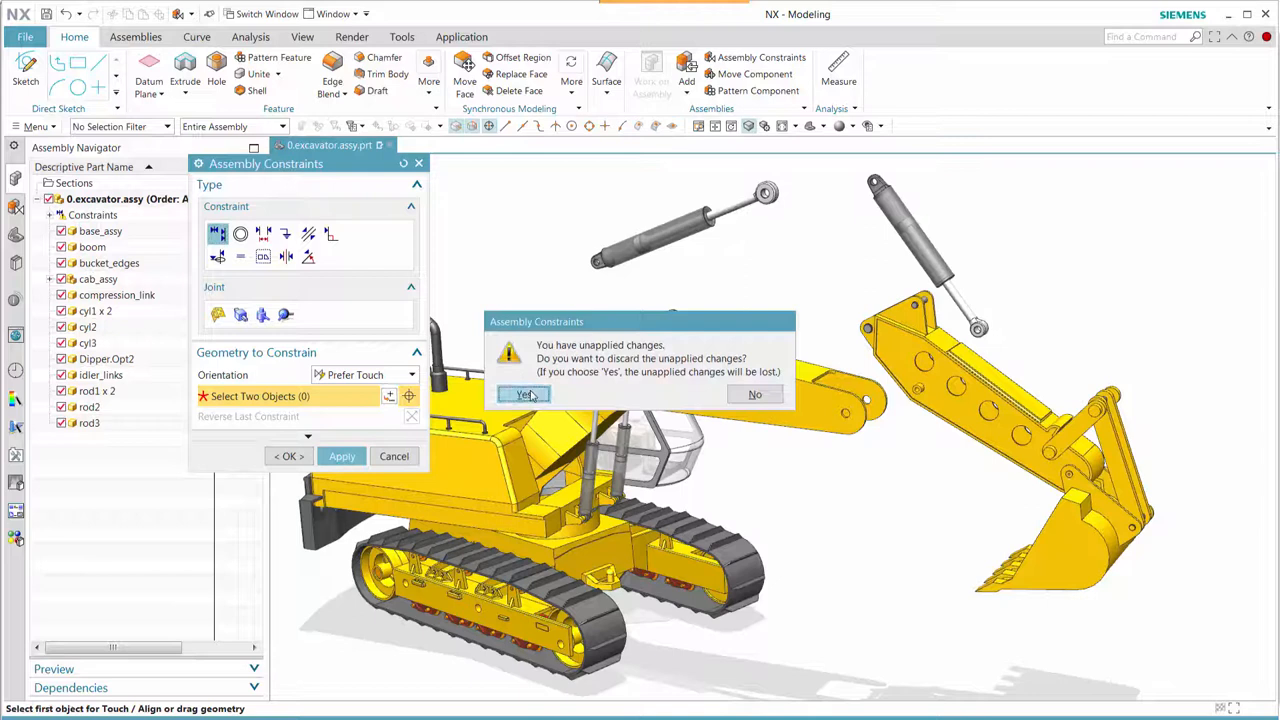
pyautogui.click(524, 394)
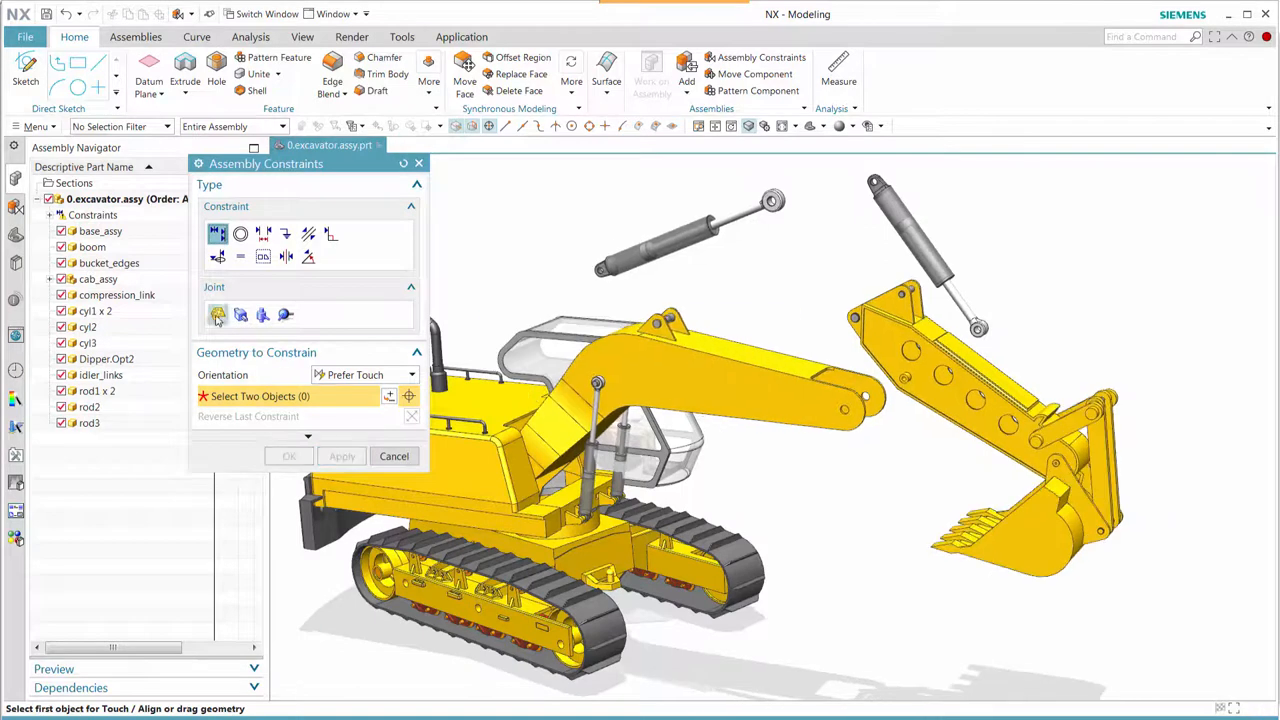
pyautogui.moveTo(240, 314)
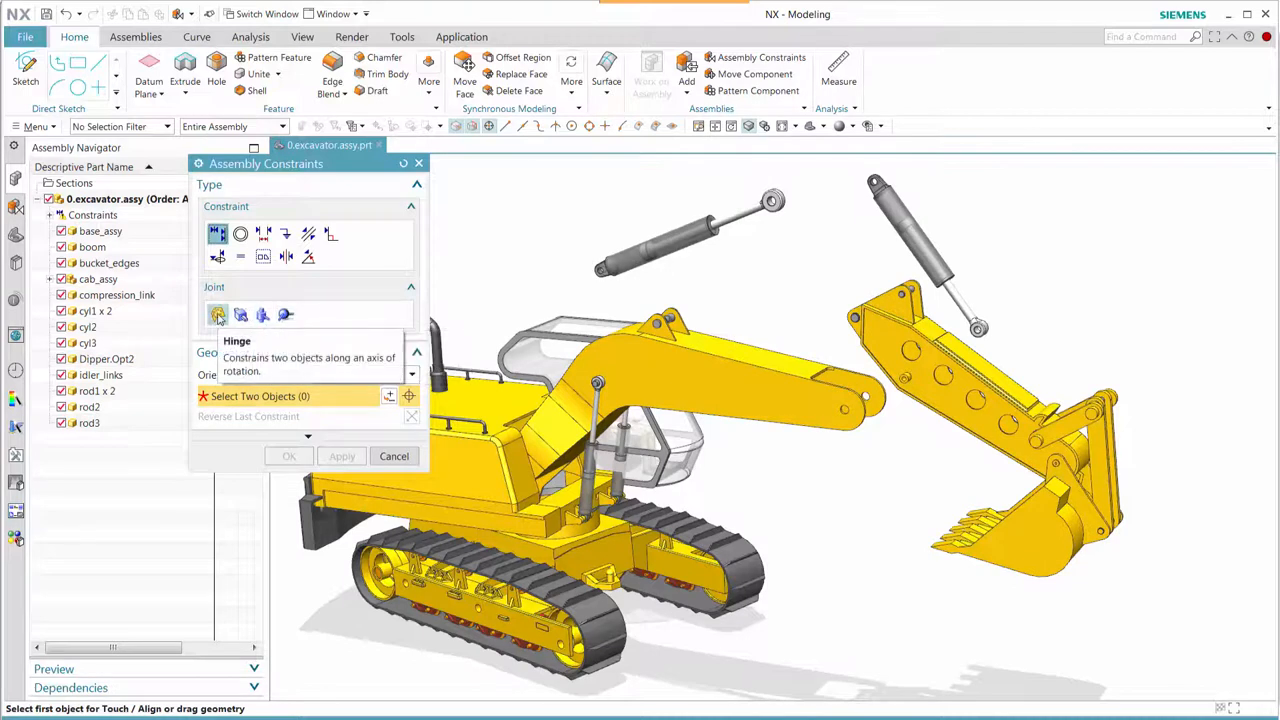
# Step: Define a Hinge joint using the pin axis and the boom hole's centre as the two objects
pyautogui.click(218, 314)
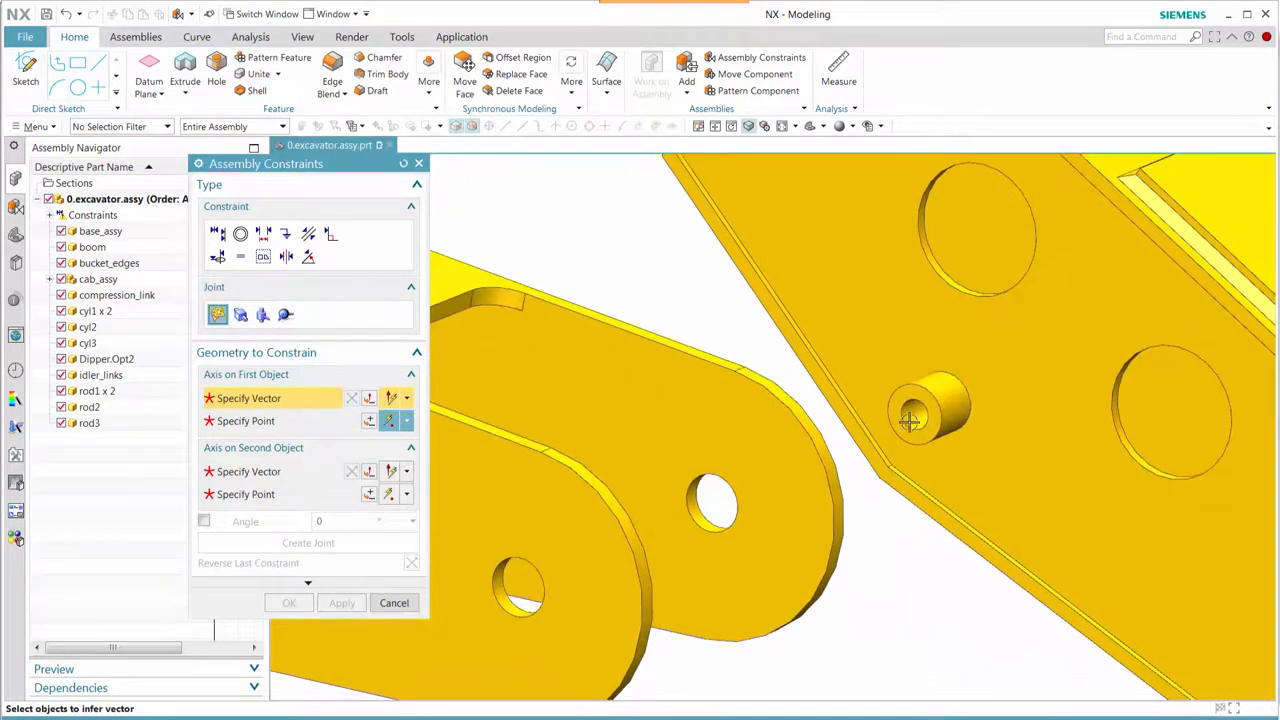
pyautogui.click(912, 414)
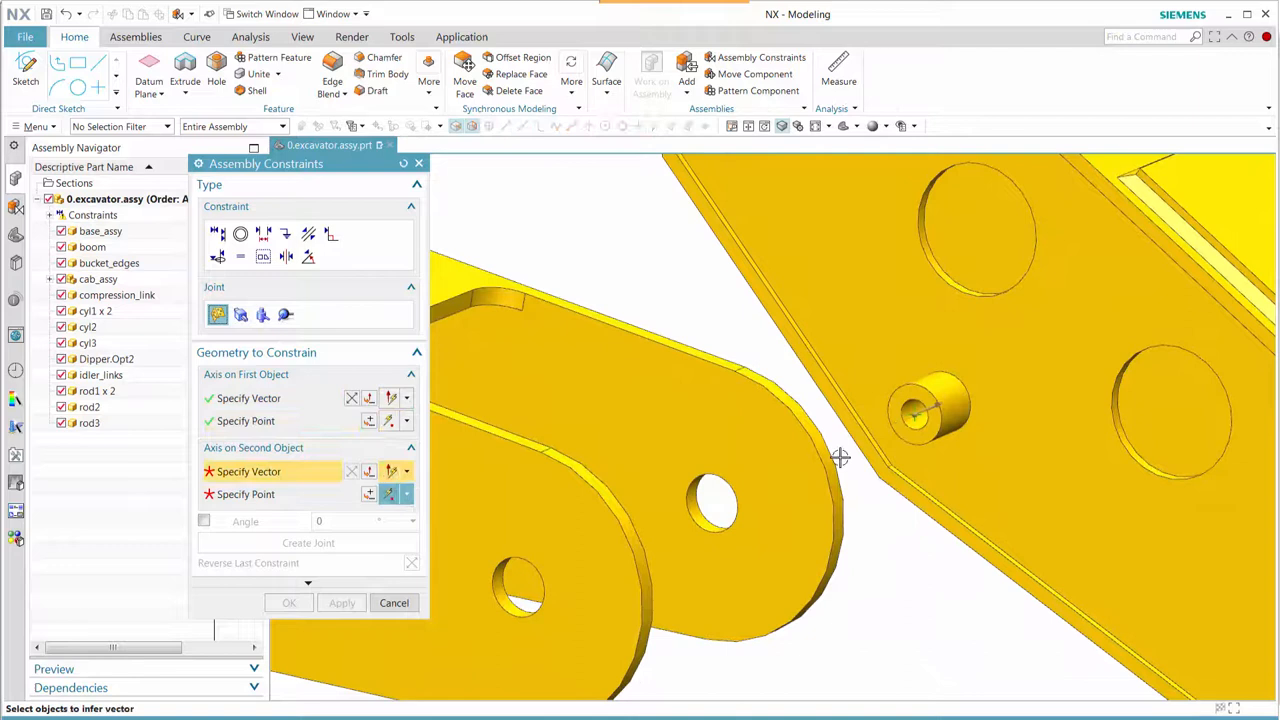
pyautogui.moveTo(500, 600)
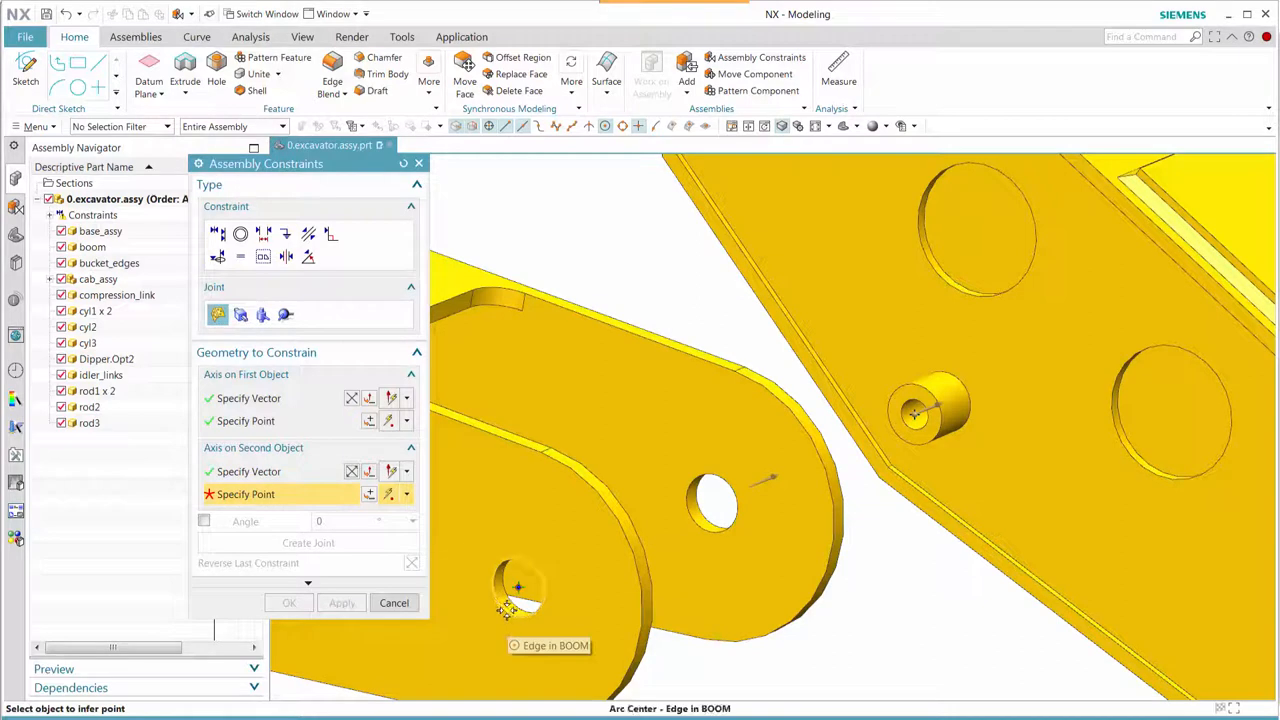
pyautogui.click(518, 584)
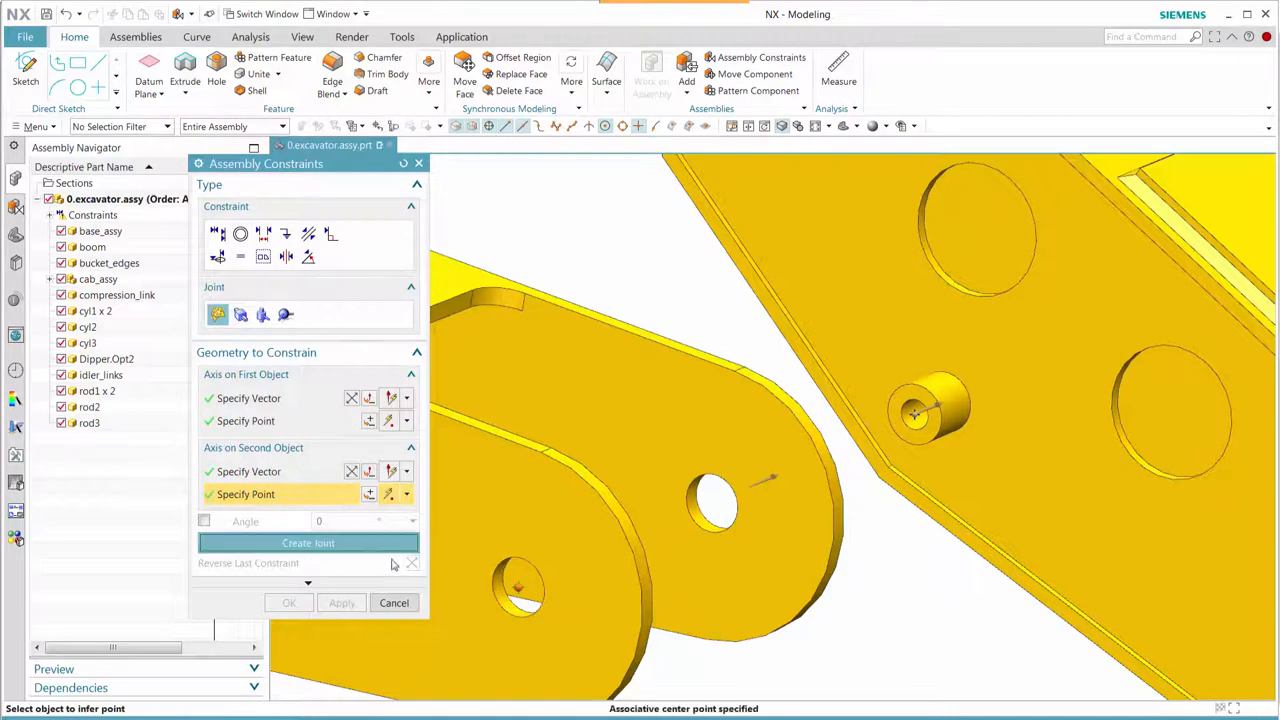
# Step: Apply the hinge joint attaching the bucket to the boom and close Assembly Constraints
pyautogui.click(308, 544)
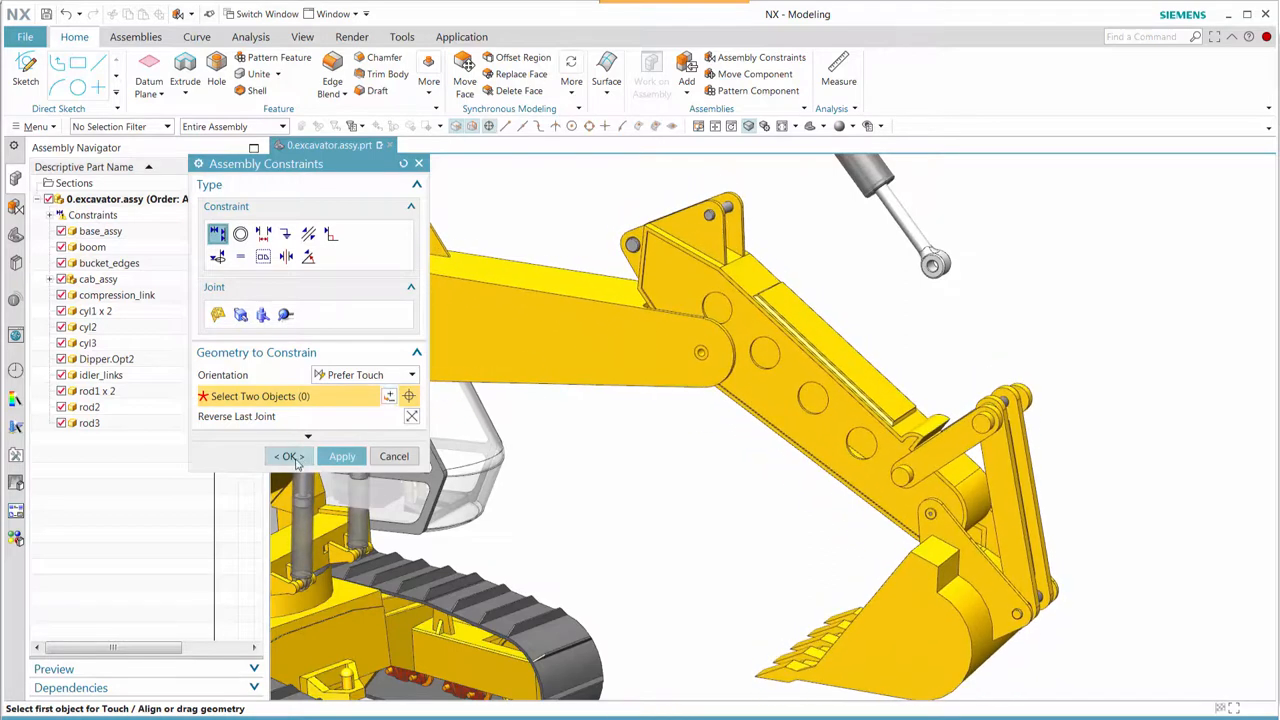
pyautogui.click(394, 456)
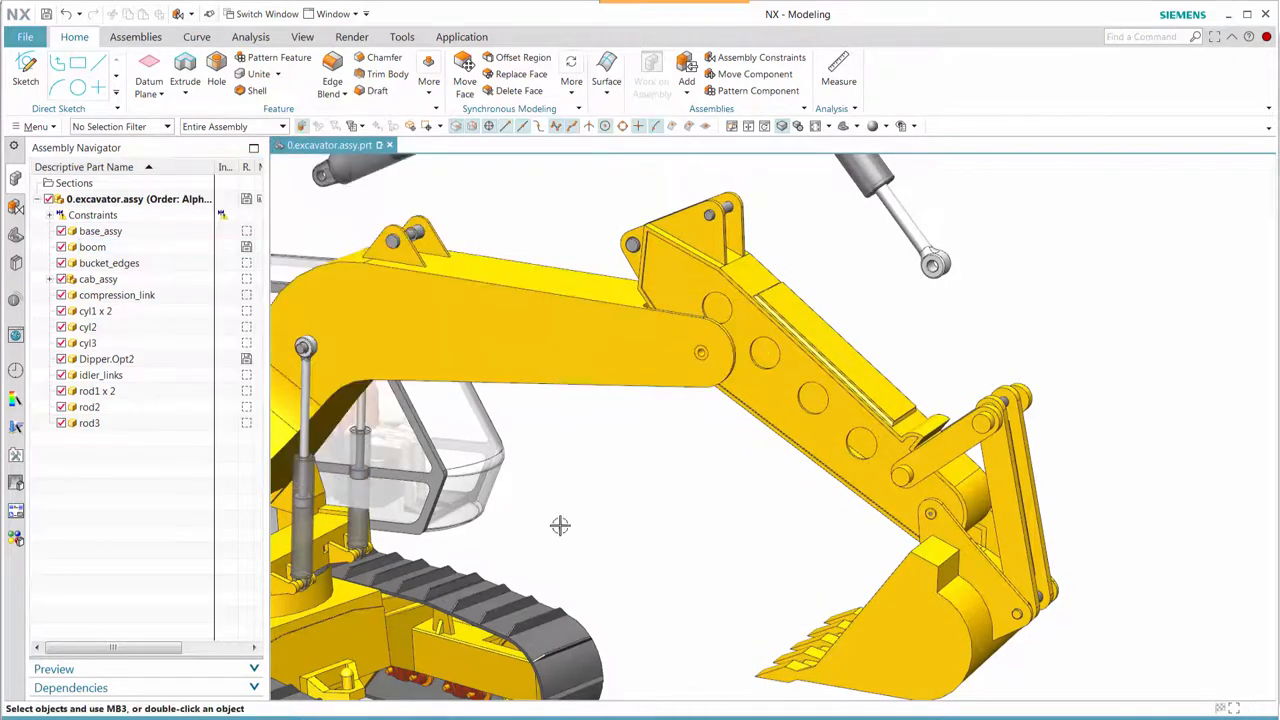